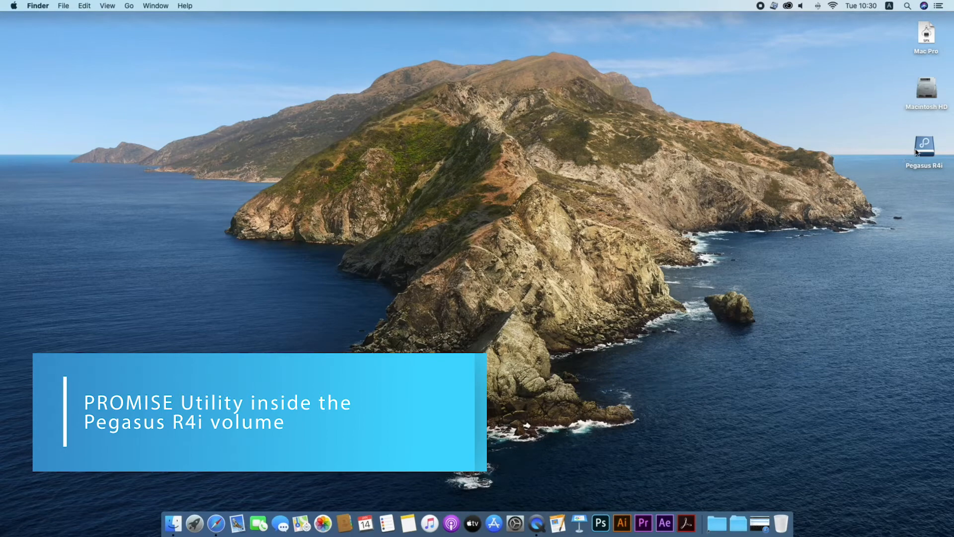
pyautogui.moveTo(924, 149)
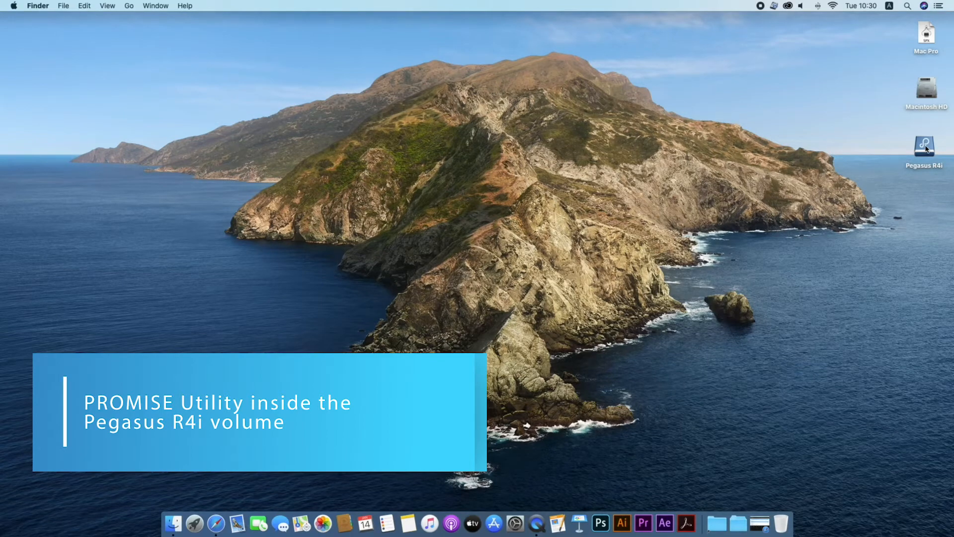
# - Open the Pegasus R4i volume and mount the R_Promise_Utility disk image
pyautogui.doubleClick(923, 146)
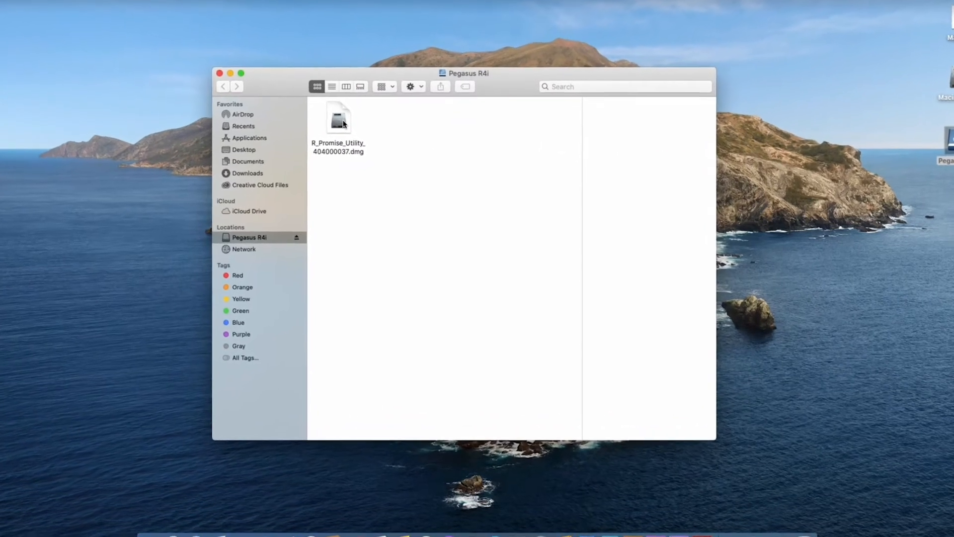
pyautogui.doubleClick(338, 117)
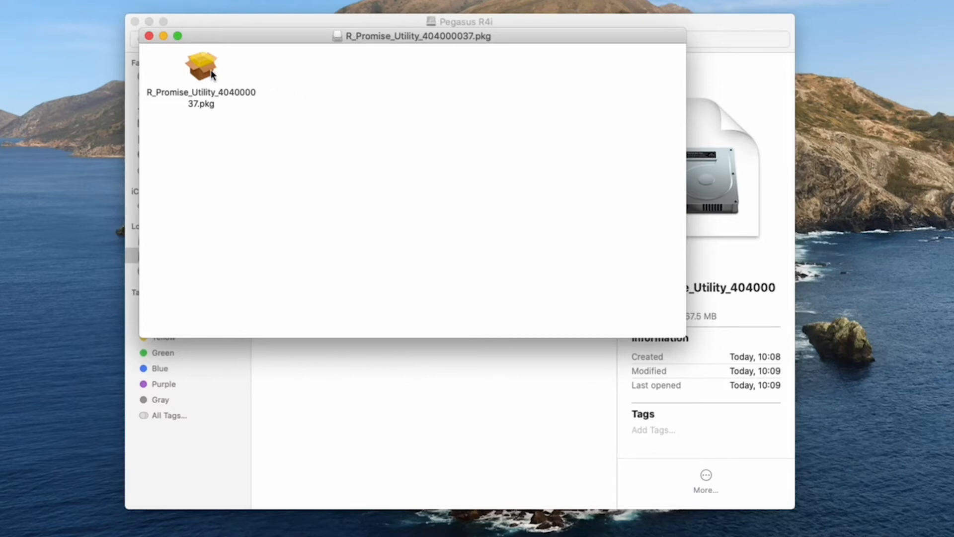
# - Launch the Promise Pegasus installer, accept the license and start a standard install on Macintosh HD
pyautogui.click(202, 66)
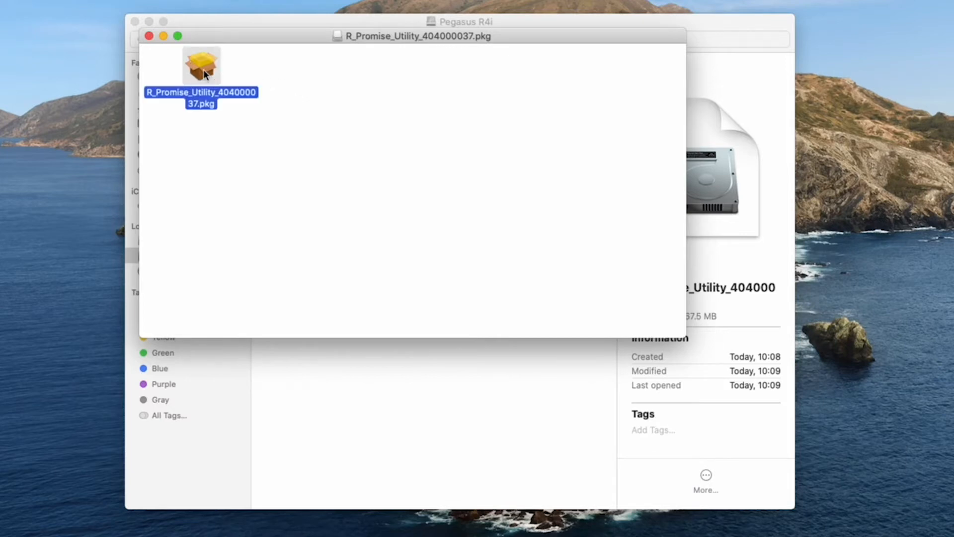
pyautogui.doubleClick(201, 66)
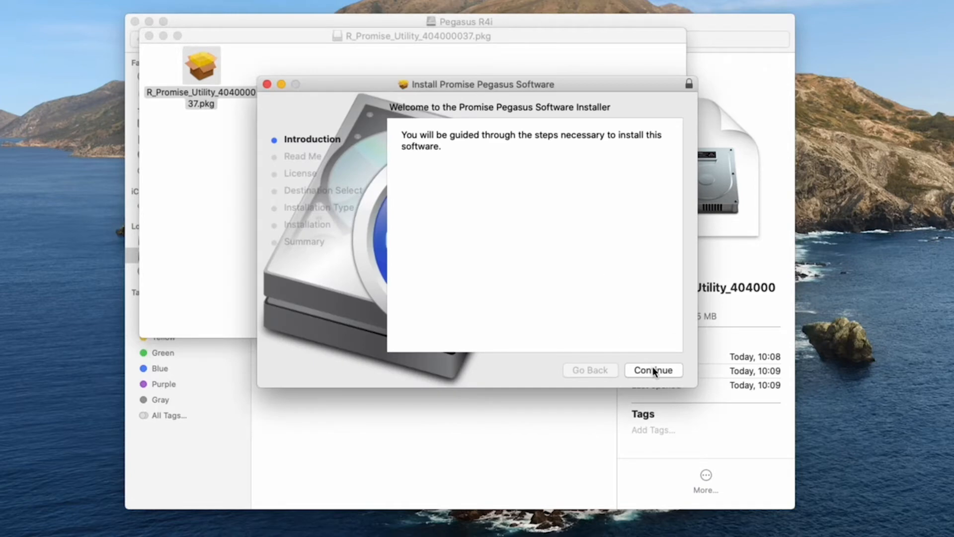
pyautogui.click(652, 370)
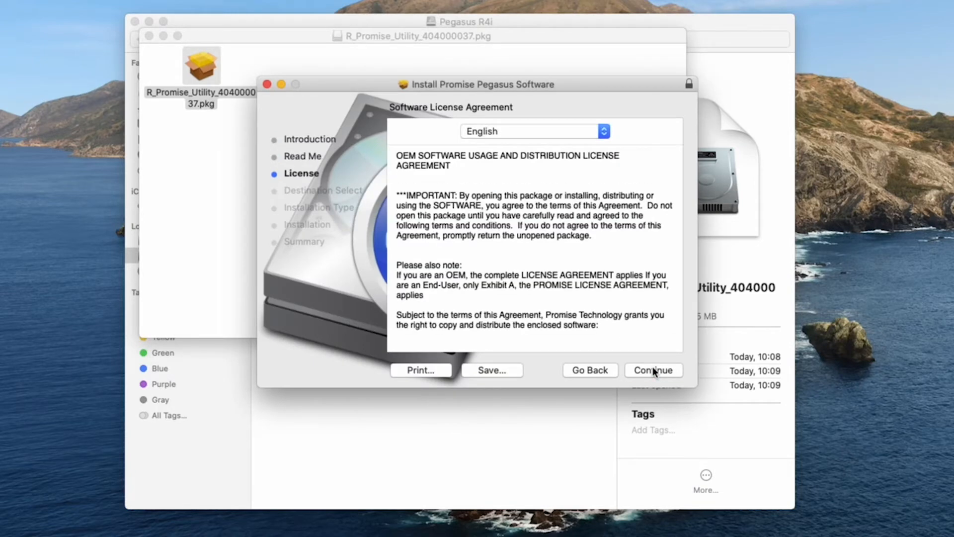
pyautogui.click(653, 370)
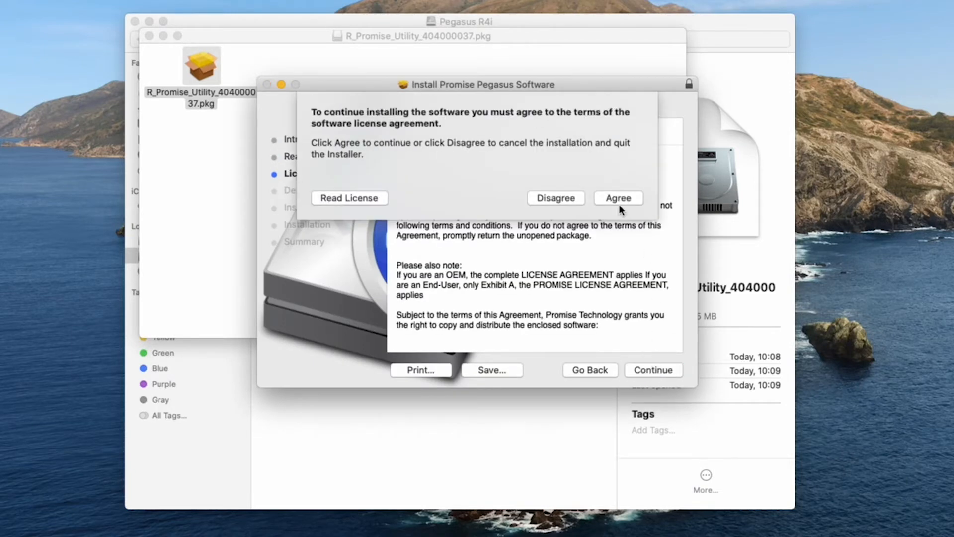
pyautogui.click(618, 198)
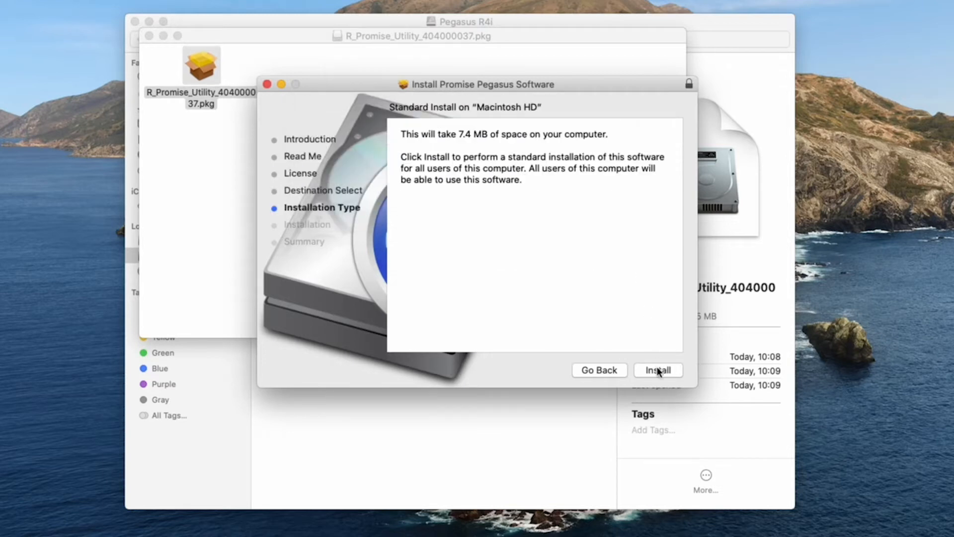
pyautogui.click(658, 370)
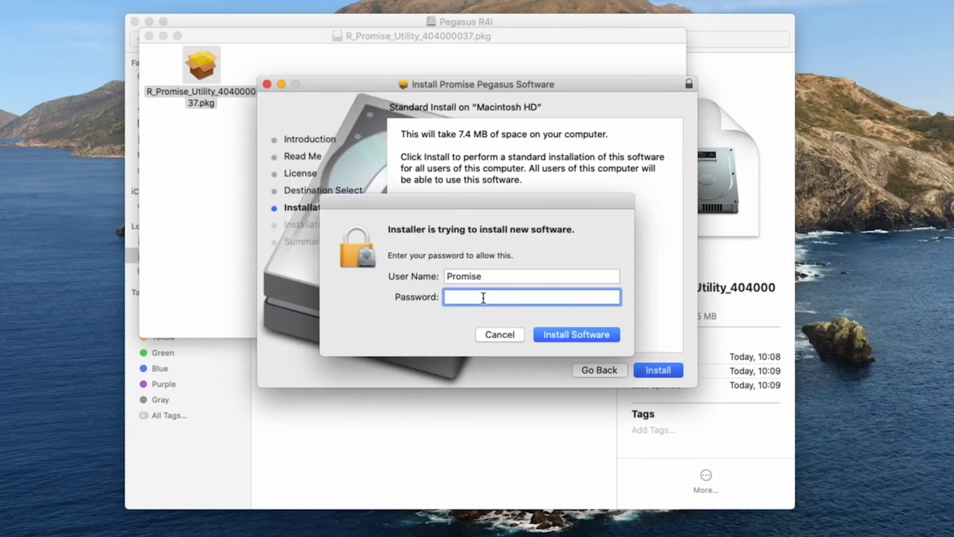
# - Authorize the install with the password, allow System Events control, and close the finished installer
pyautogui.write('password')
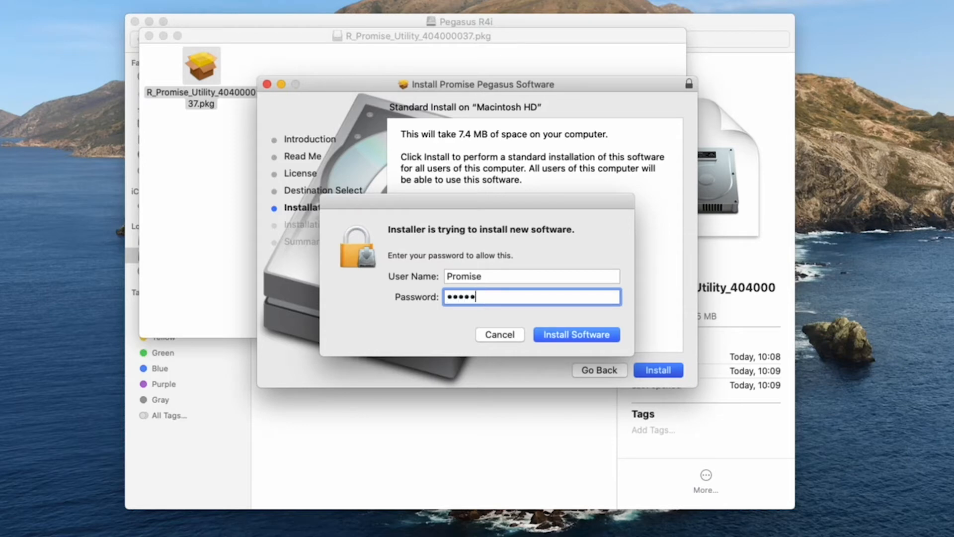
pyautogui.click(575, 334)
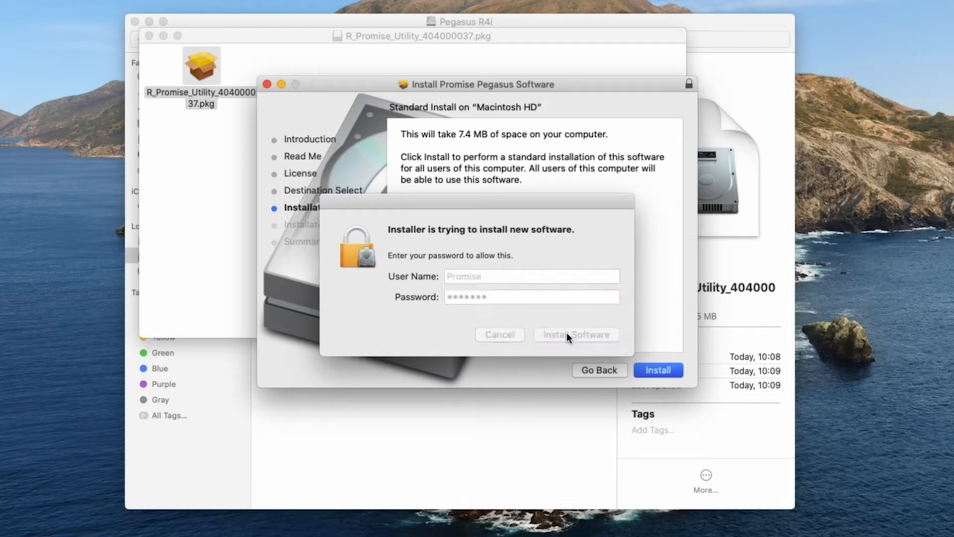
pyautogui.click(575, 334)
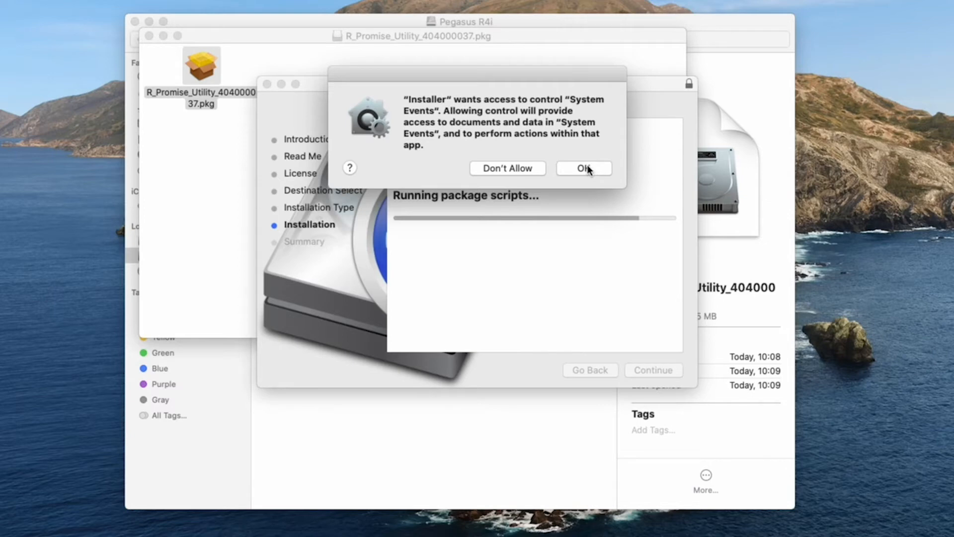
pyautogui.click(583, 168)
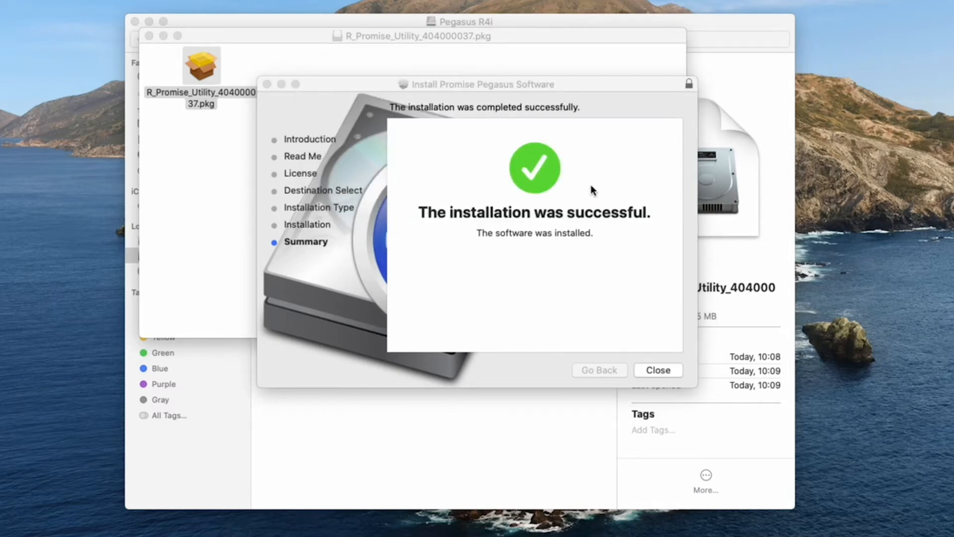
pyautogui.moveTo(595, 201)
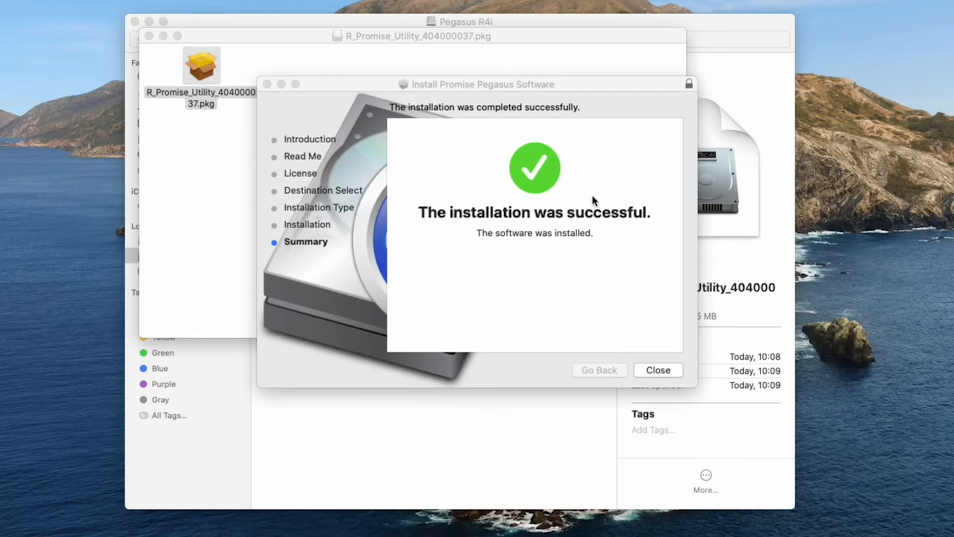
pyautogui.moveTo(654, 361)
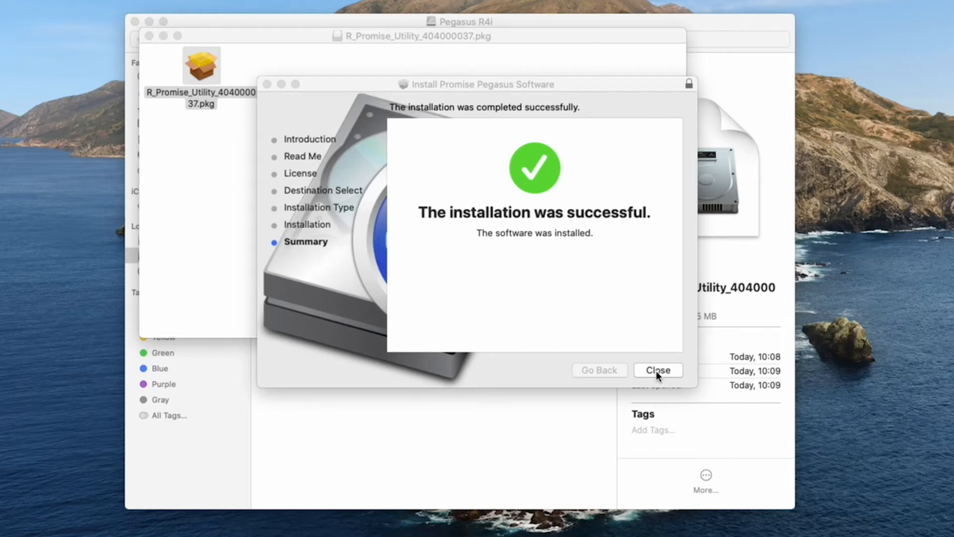
pyautogui.click(657, 369)
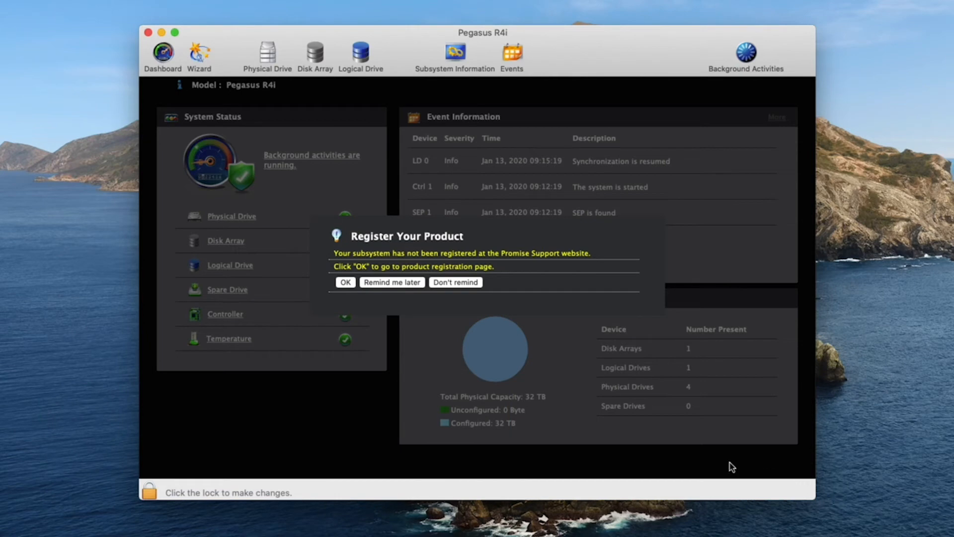
pyautogui.moveTo(663, 443)
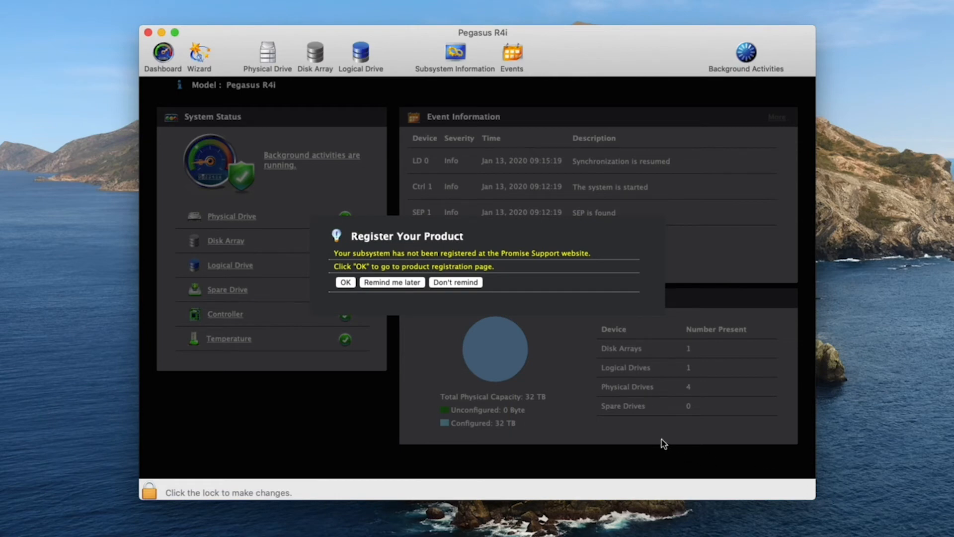
# - Go to Product Registration, start Sign In and choose 'Don't have a Promise ID? Join Now'
pyautogui.click(345, 281)
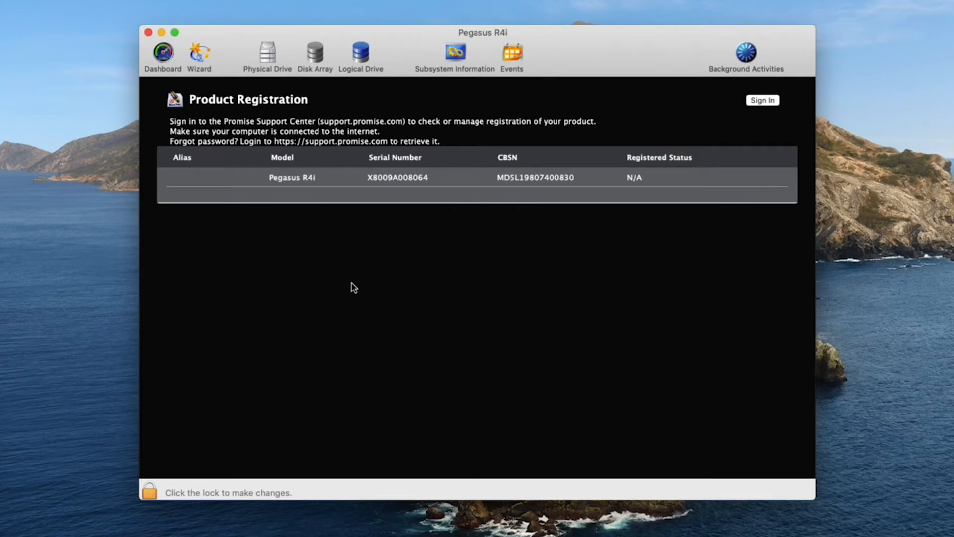
pyautogui.moveTo(733, 253)
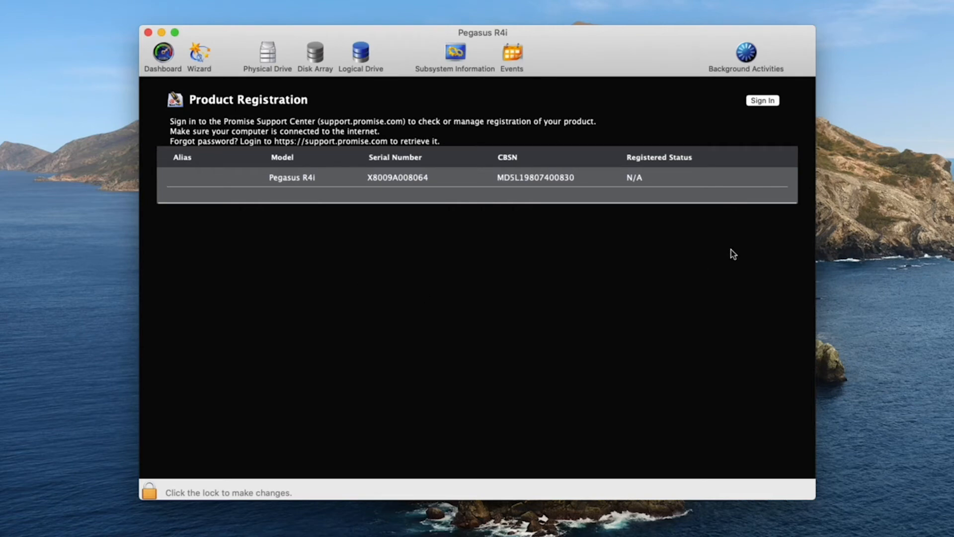
pyautogui.click(762, 101)
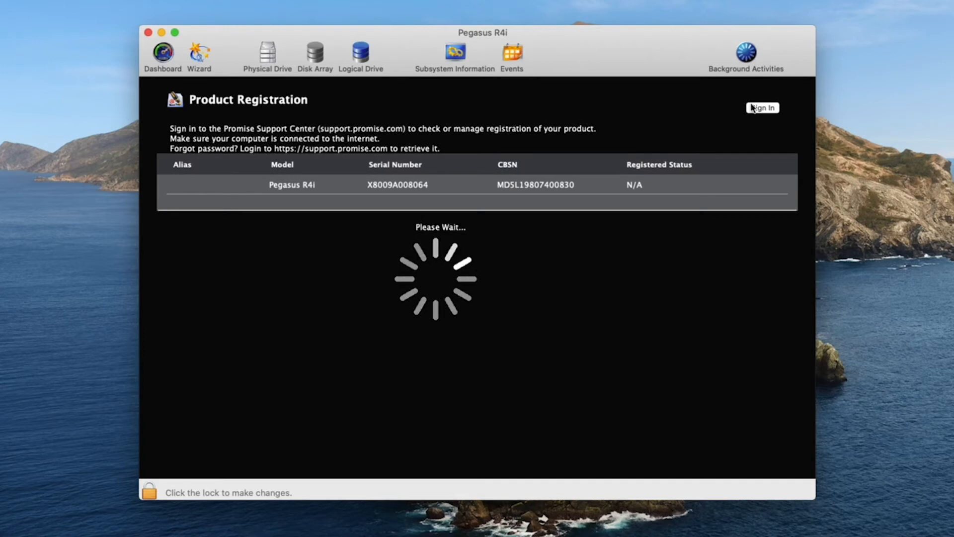
pyautogui.click(762, 108)
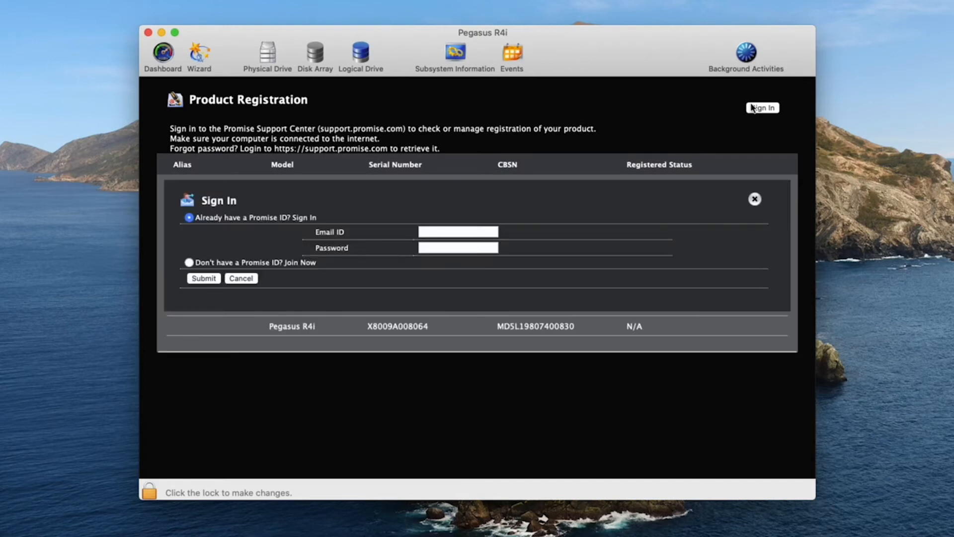
pyautogui.click(188, 264)
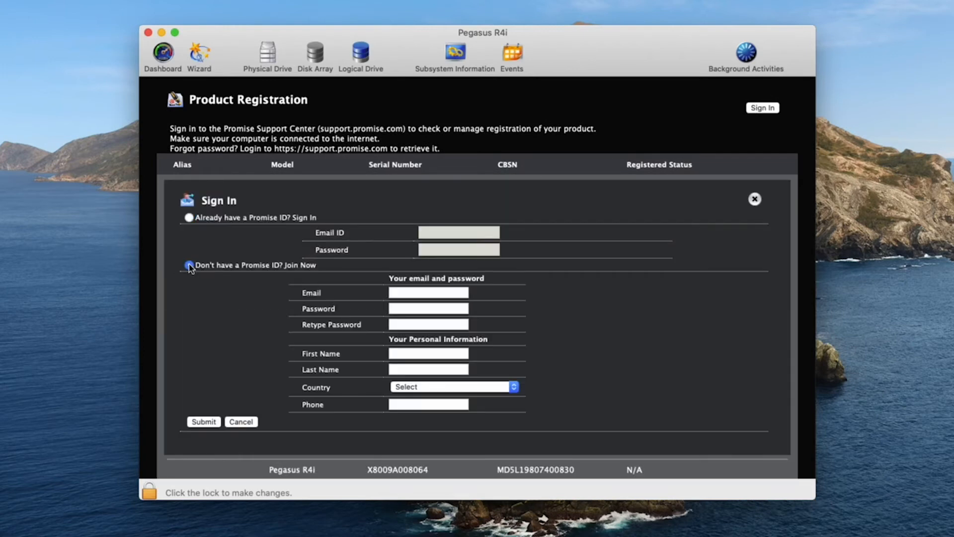
pyautogui.click(162, 55)
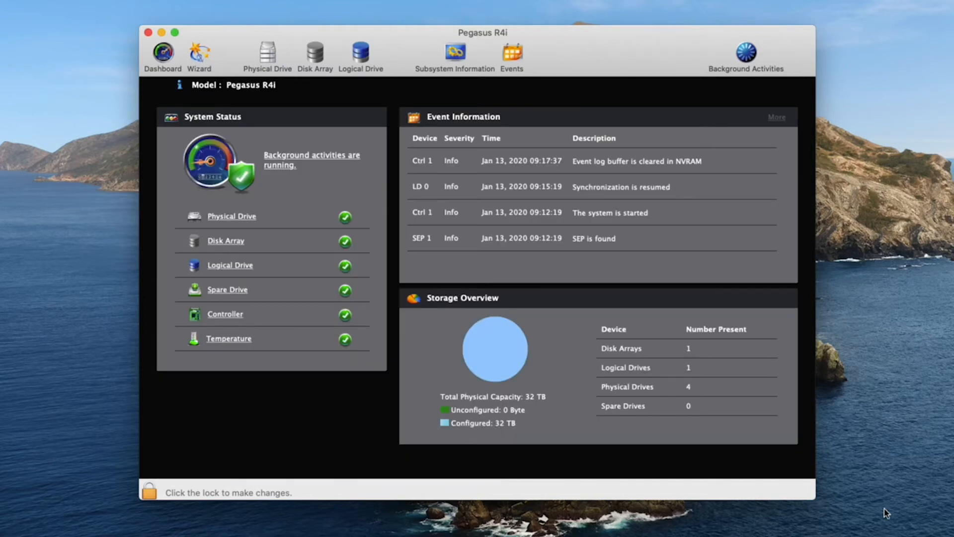
pyautogui.moveTo(265, 115)
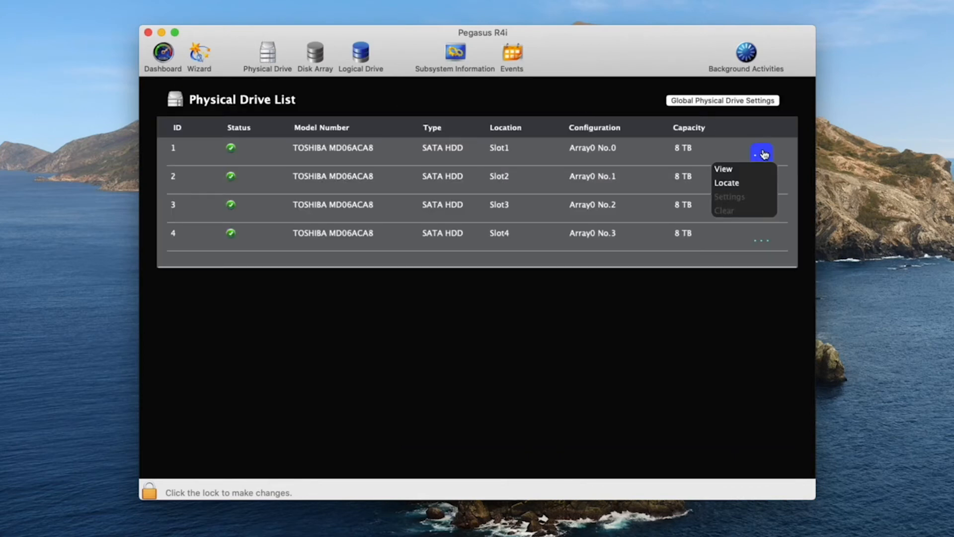
# - View the Disk Array and Logical Drive lists with row actions, then Subsystem Information
pyautogui.click(315, 54)
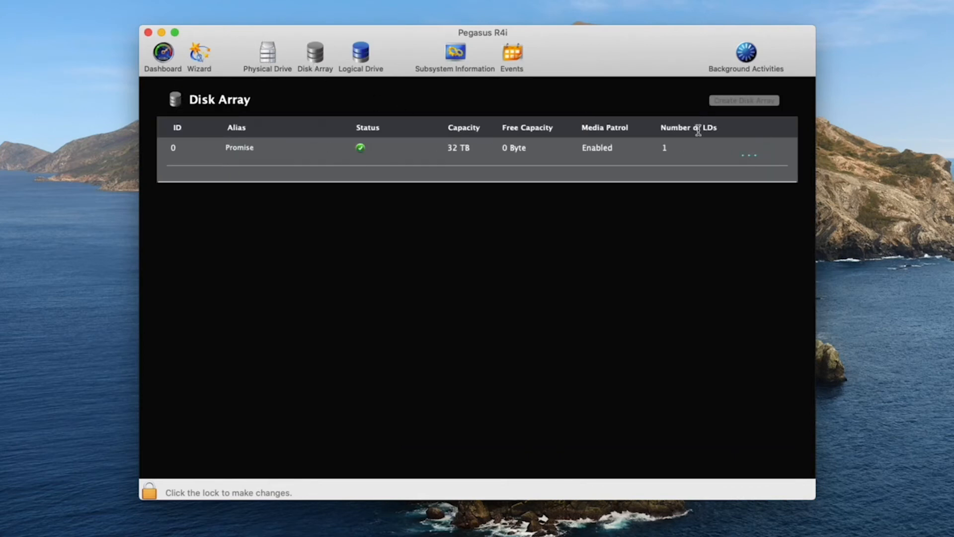
pyautogui.click(360, 52)
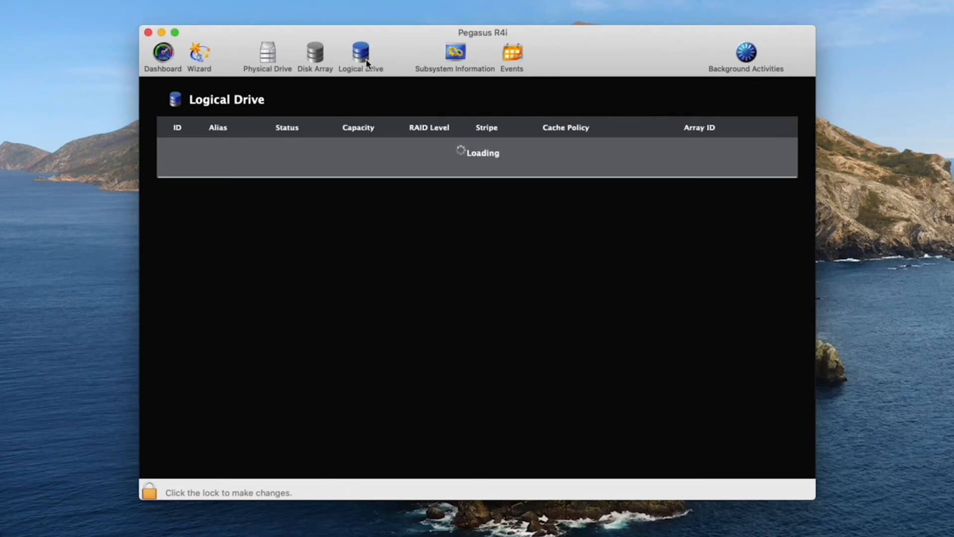
pyautogui.click(748, 153)
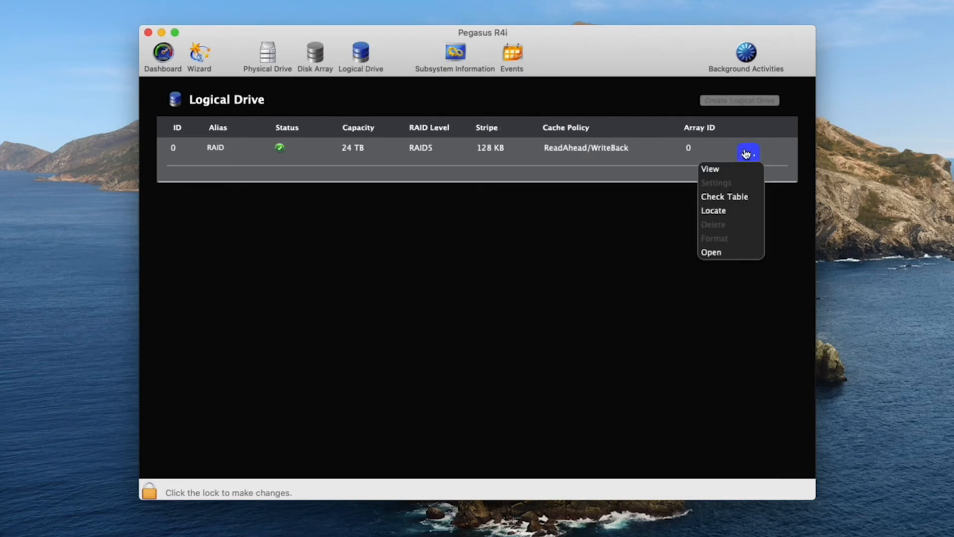
pyautogui.click(454, 53)
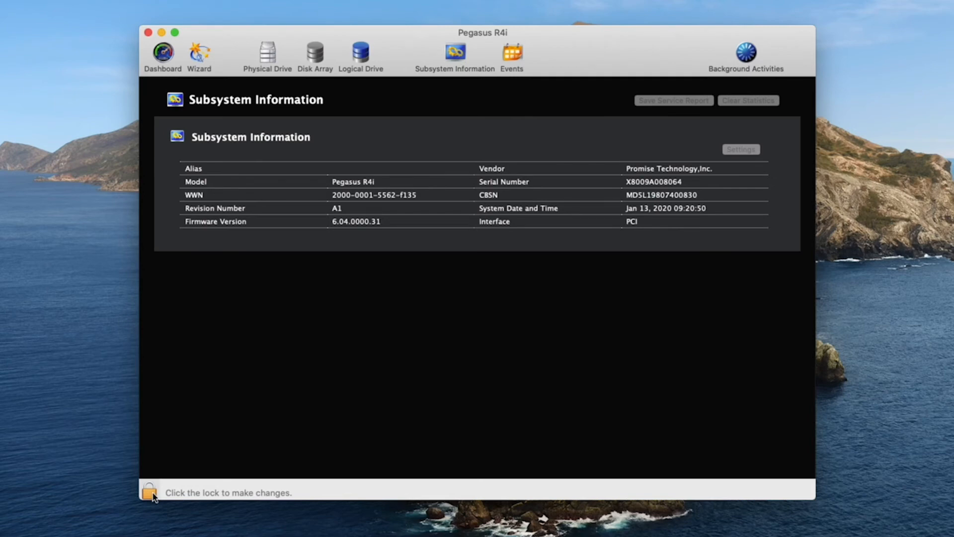
# - Unlock the utility via the bottom-left lock using the administrator password
pyautogui.click(148, 492)
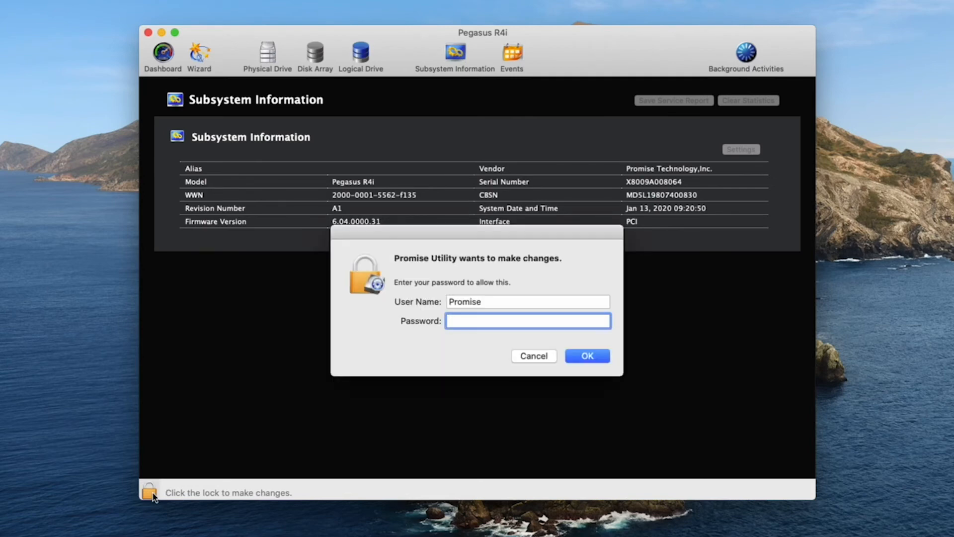
pyautogui.write('password')
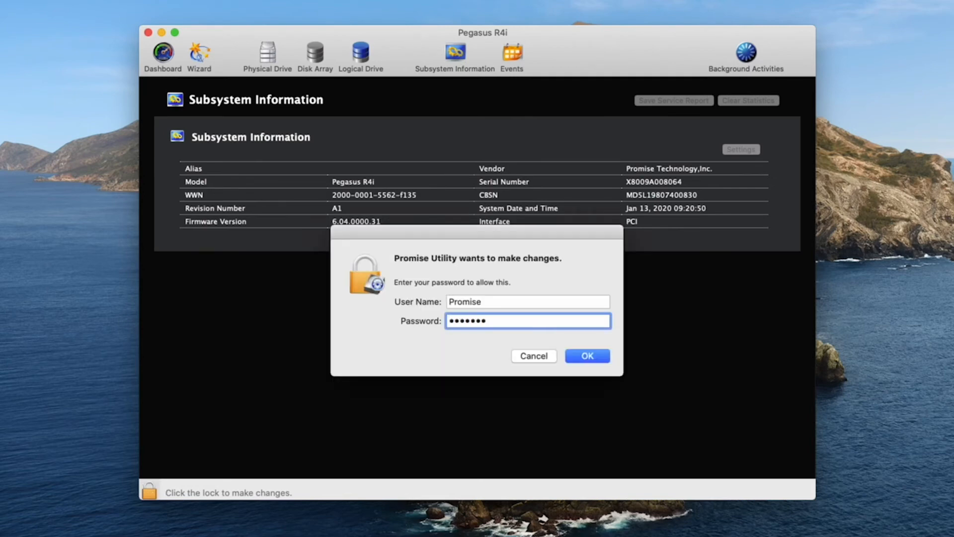
pyautogui.click(586, 355)
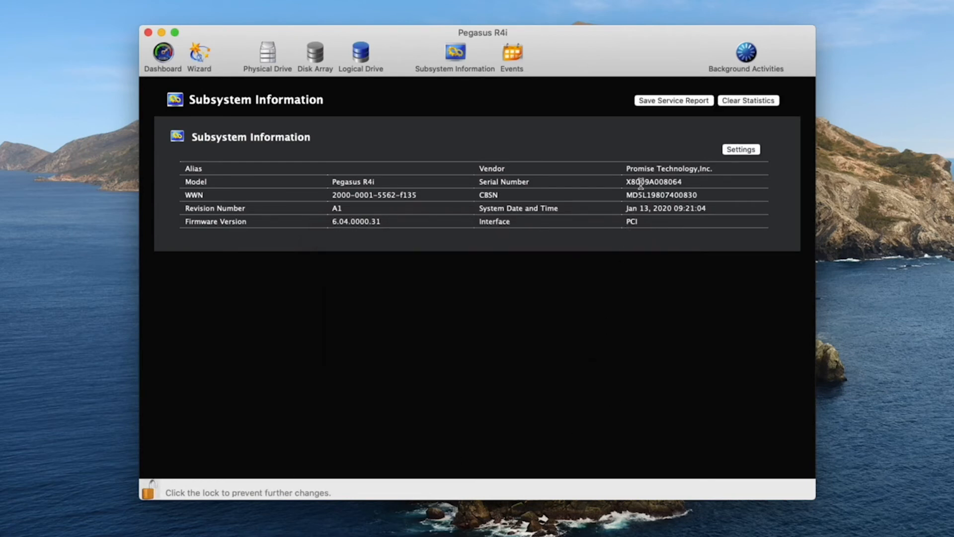
pyautogui.moveTo(661, 111)
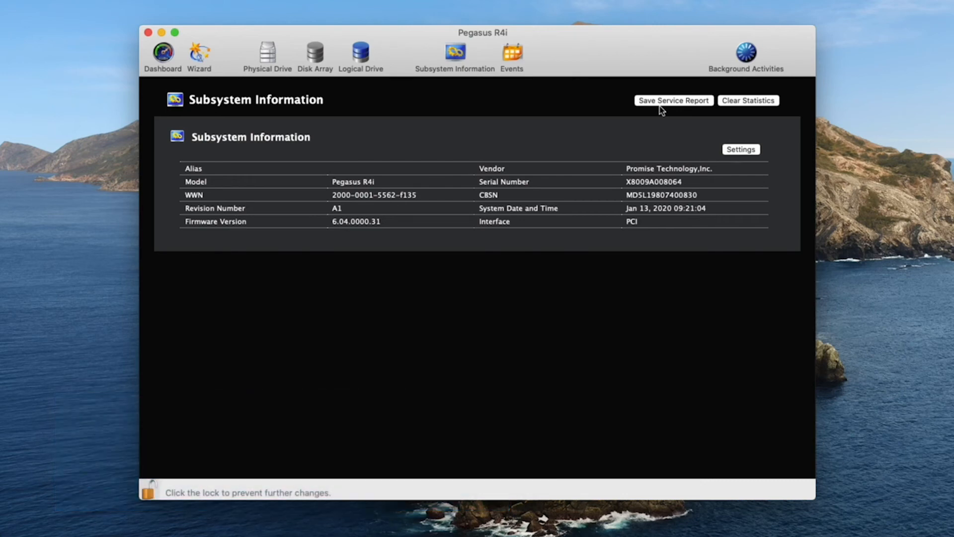
# - Save the service report as ServiceReport.html on the Desktop
pyautogui.click(673, 101)
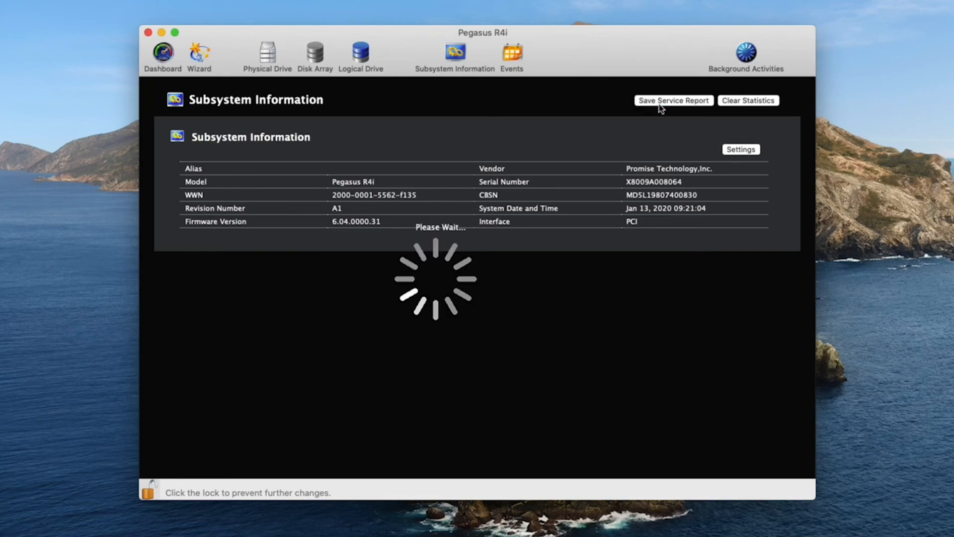
pyautogui.click(673, 101)
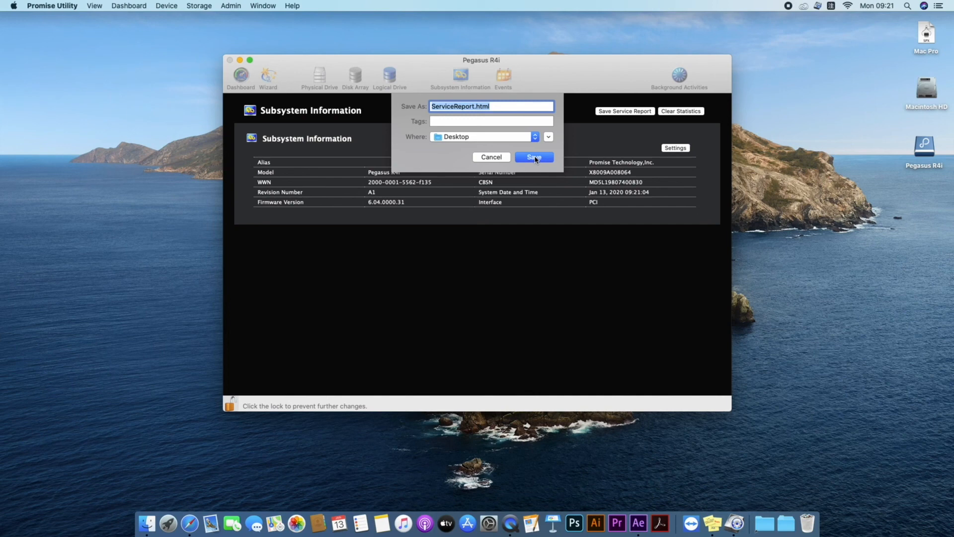
pyautogui.click(533, 157)
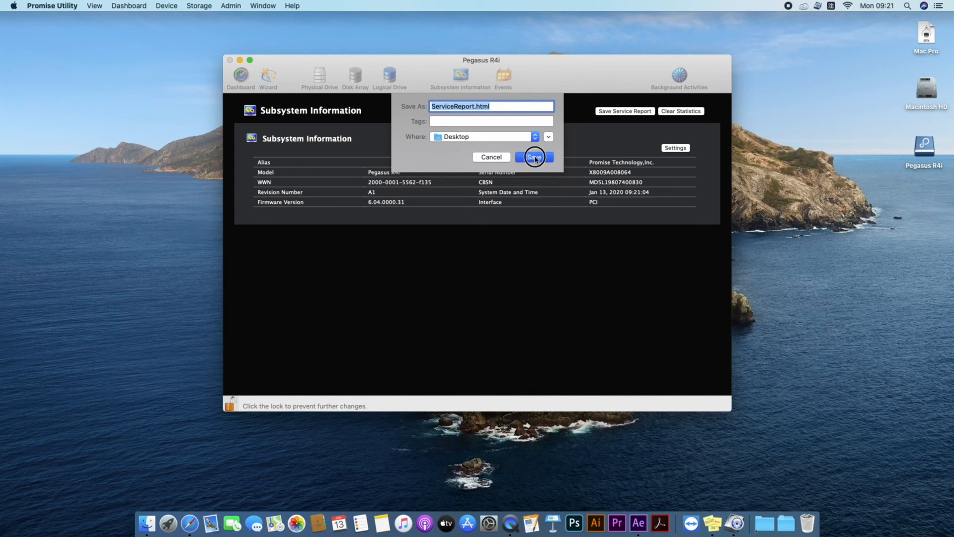
pyautogui.click(533, 157)
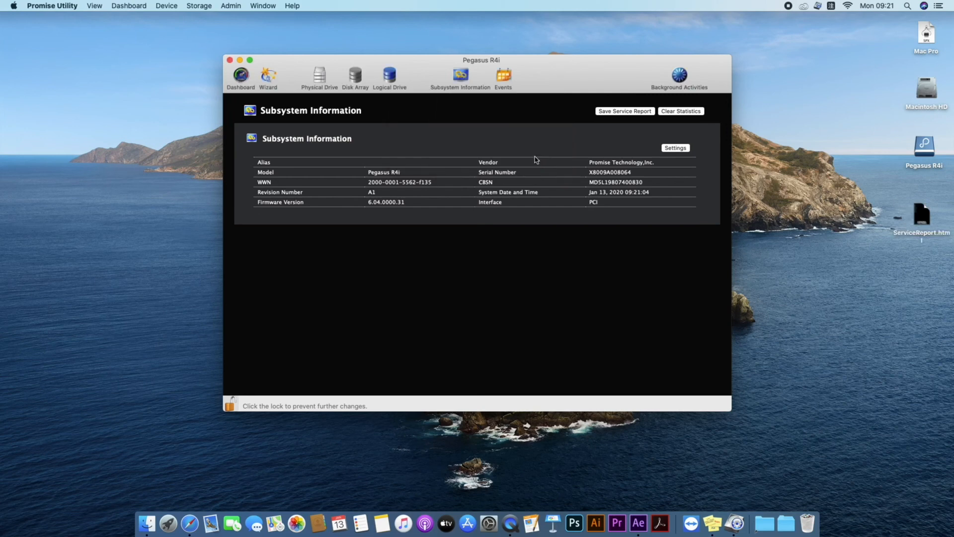